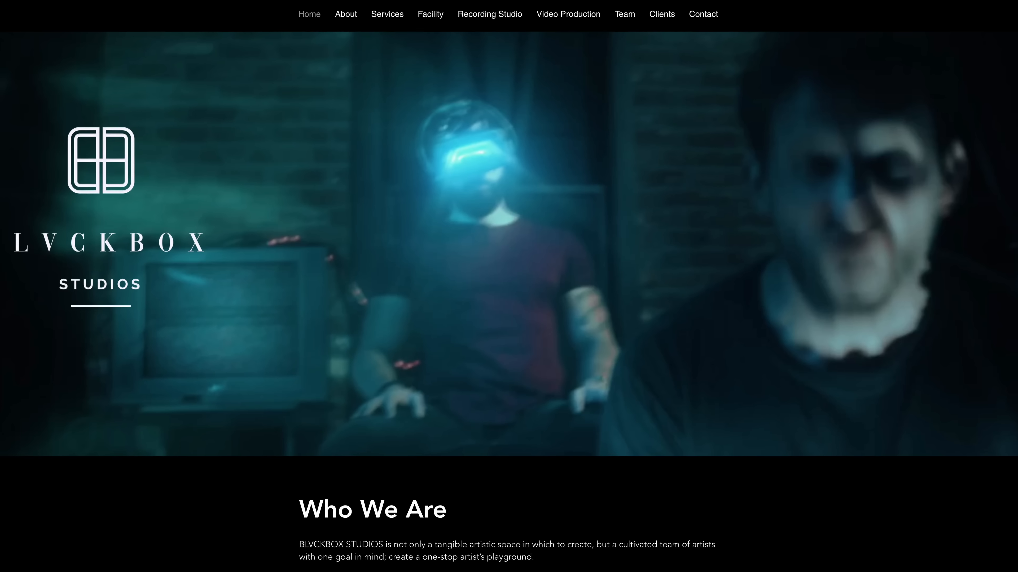
# Step: Load the VerbSuite Classics reverb with the Gatey 80's Drums preset on DRUM VERB
pyautogui.click(489, 15)
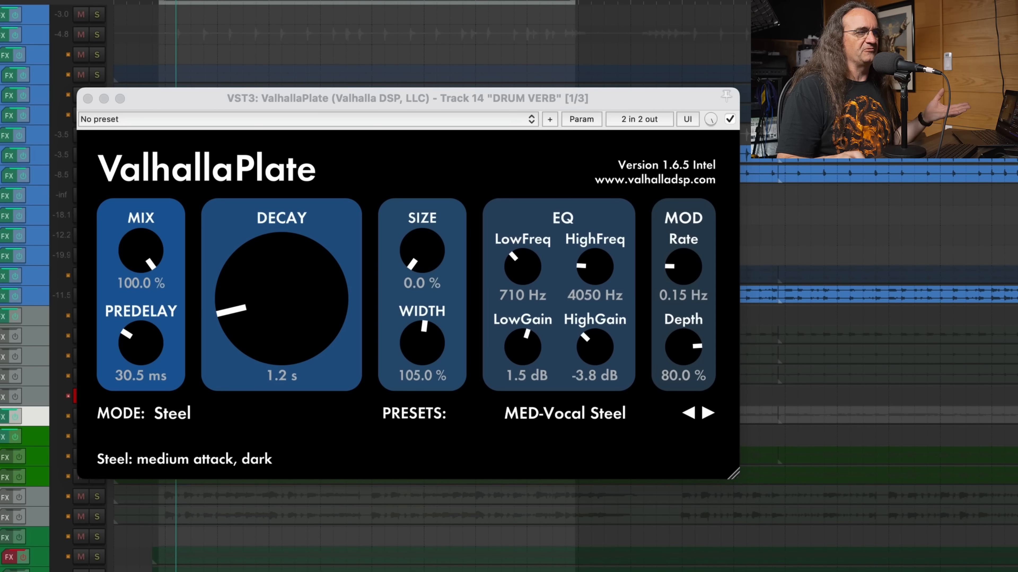
pyautogui.moveTo(459, 21)
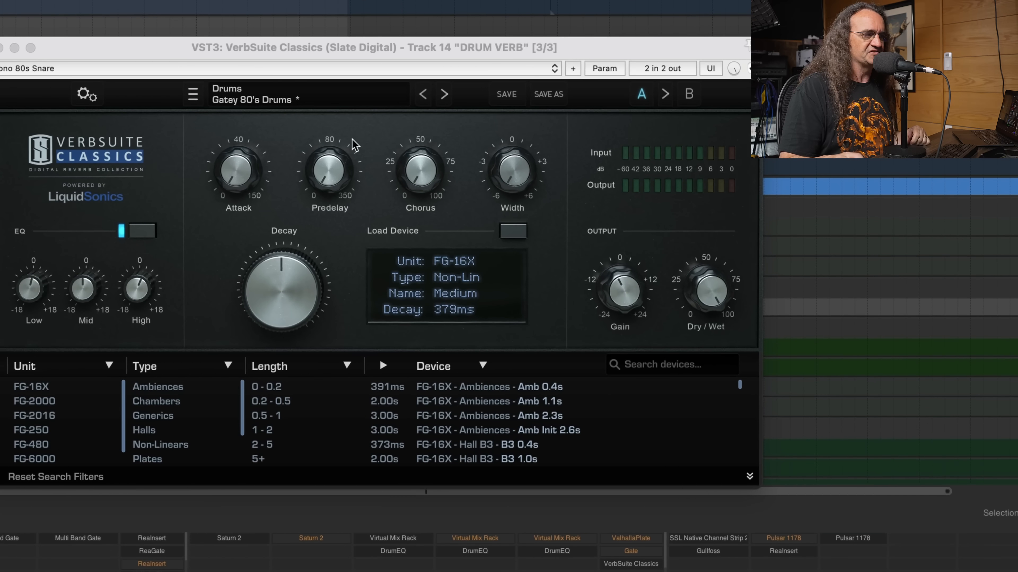
pyautogui.moveTo(442, 443)
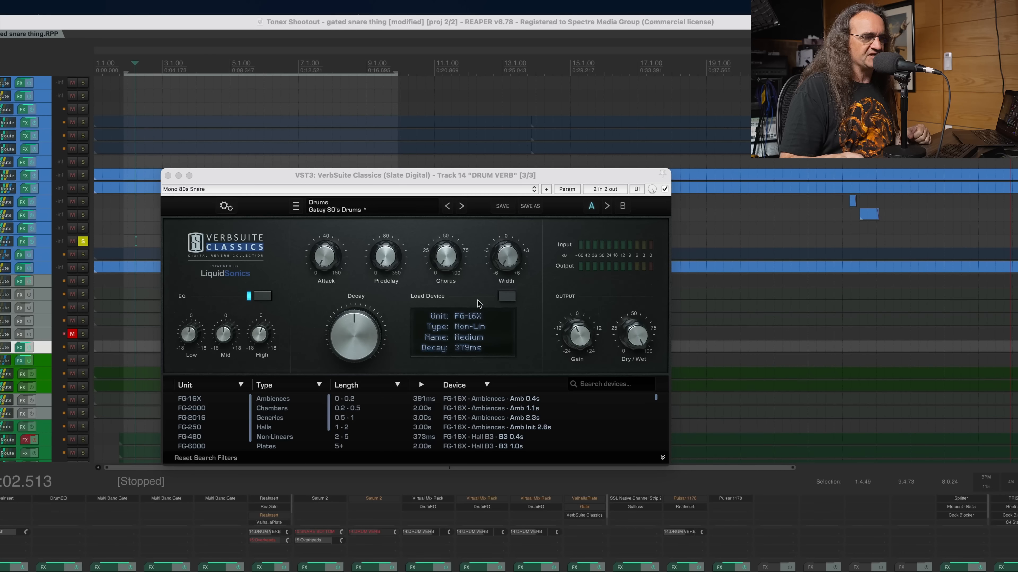
pyautogui.moveTo(613, 267)
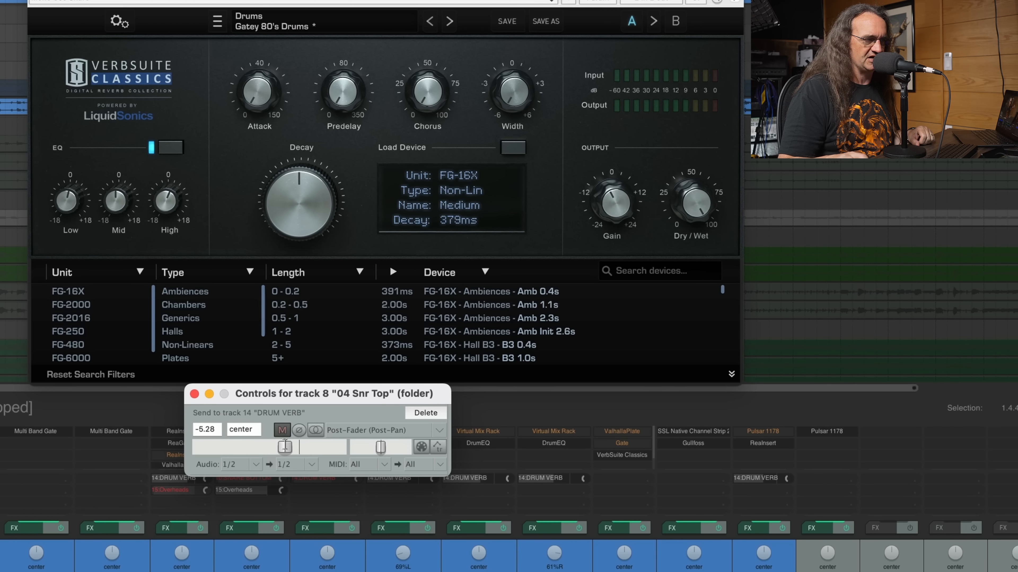
# Step: Set the 04 Snr Top send level into the DRUM VERB track
pyautogui.moveTo(255, 448); pyautogui.dragTo(305, 448)
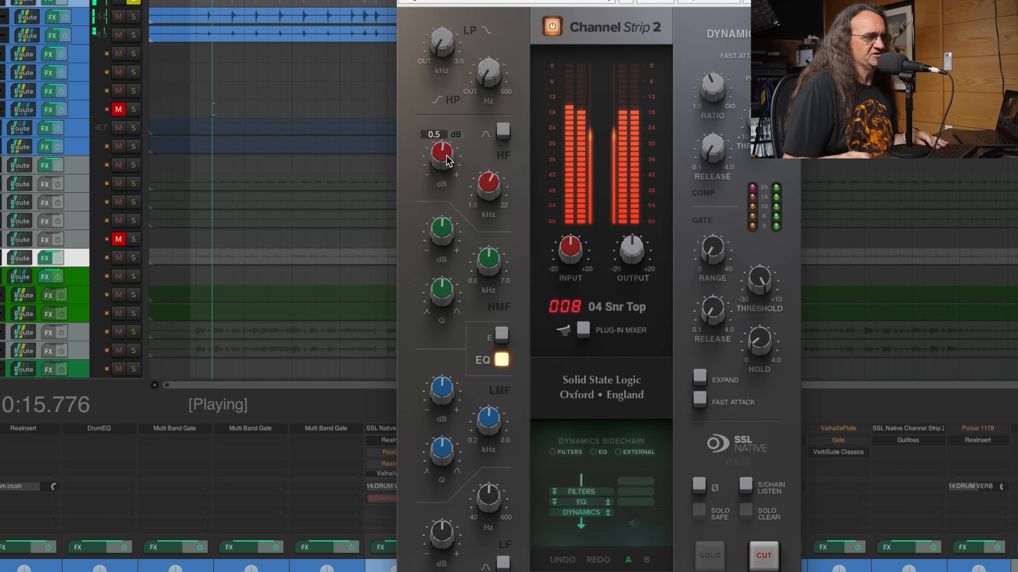
# Step: Lift the snare's HF gain to about 0.5 dB and move the LF band near 61 Hz
pyautogui.moveTo(440, 156); pyautogui.dragTo(440, 129)
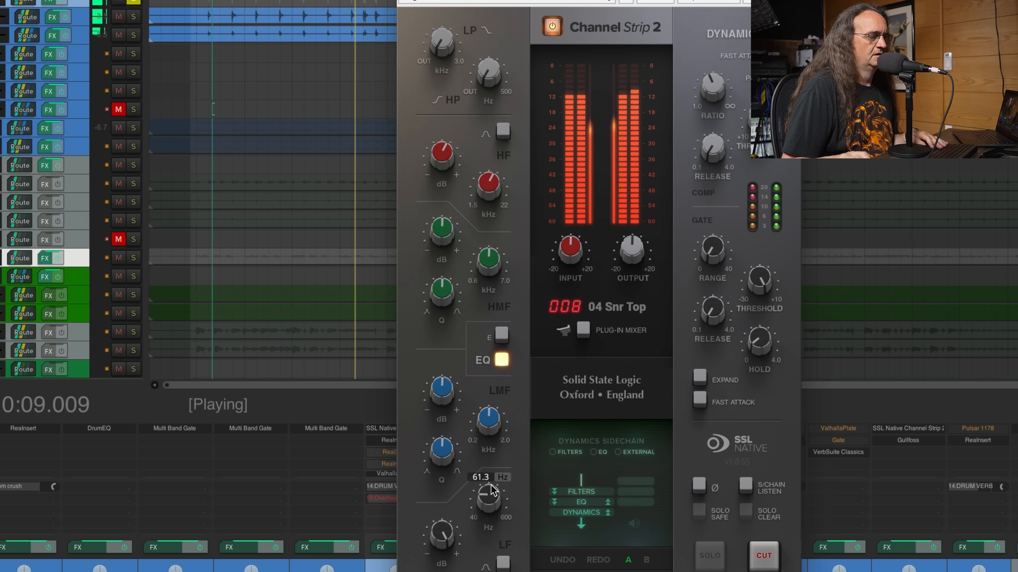
pyautogui.moveTo(488, 500); pyautogui.dragTo(488, 483)
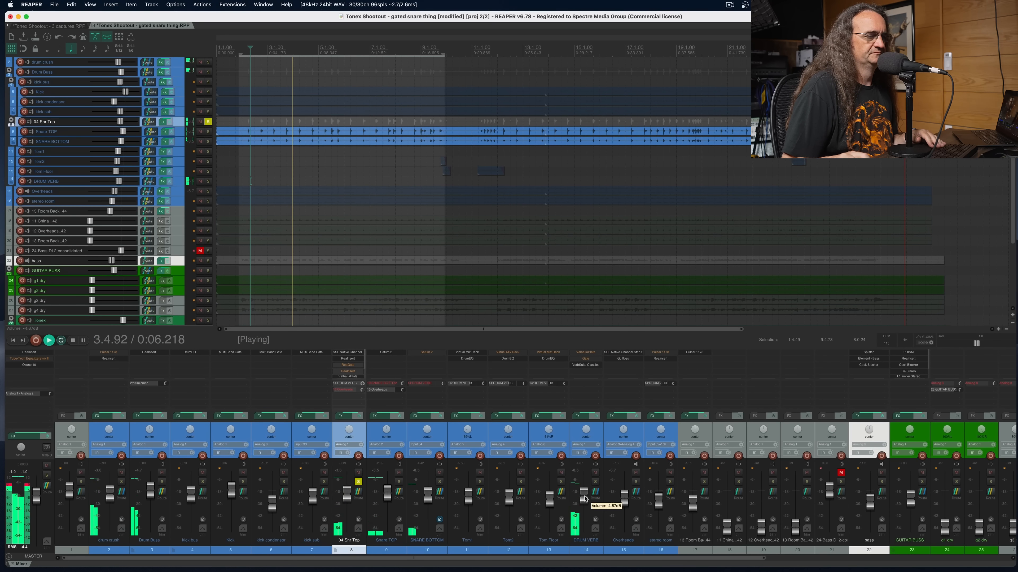
# Step: Lower and fine-tune the DRUM VERB return fader to around -4.87 dB during playback
pyautogui.moveTo(575, 491); pyautogui.dragTo(575, 518)
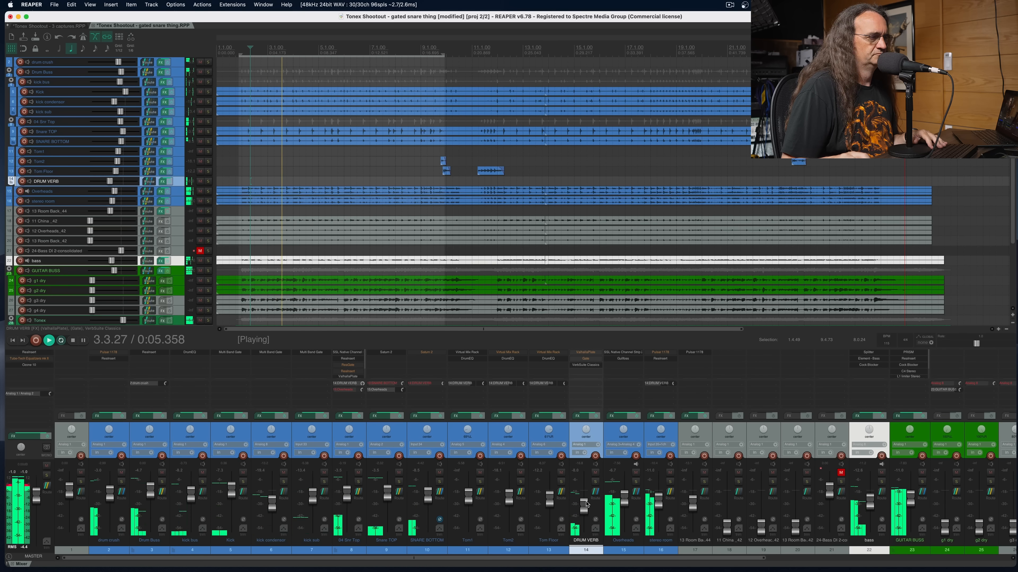
pyautogui.moveTo(584, 503); pyautogui.dragTo(584, 500)
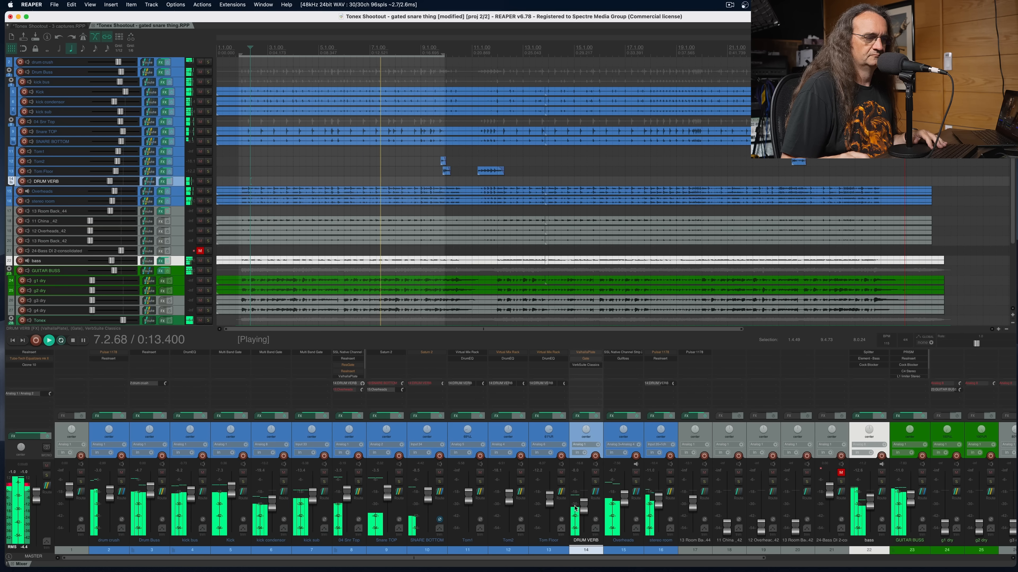
pyautogui.press('cmd+space')
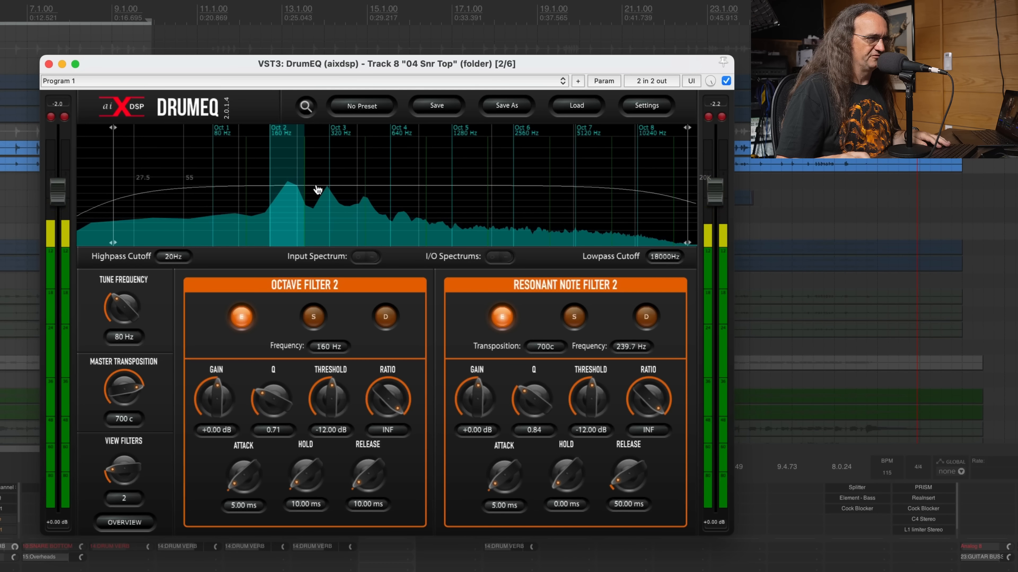
# Step: Adjust DrumEQ's second octave band near 160 Hz and the resonant note filter
pyautogui.moveTo(122, 311); pyautogui.dragTo(133, 305)
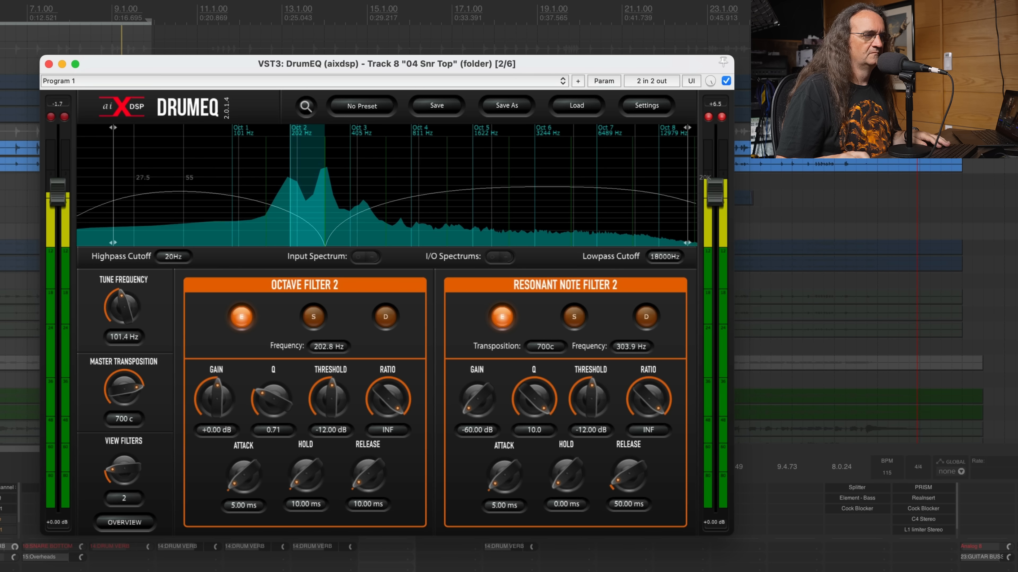
pyautogui.moveTo(476, 399); pyautogui.dragTo(480, 377)
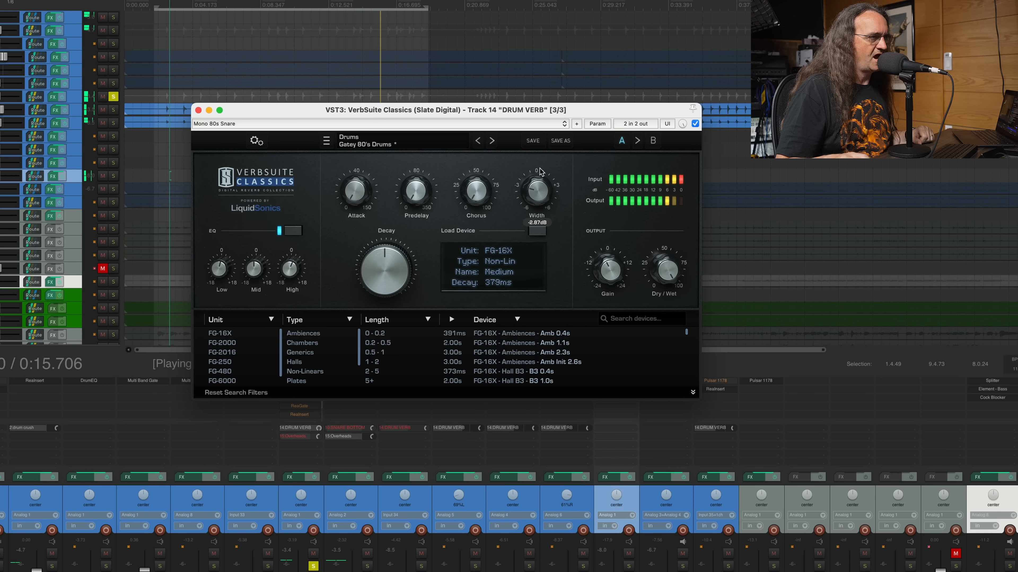
# Step: Widen the stereo Width of the Gatey 80's Drums reverb
pyautogui.moveTo(536, 188); pyautogui.dragTo(536, 194)
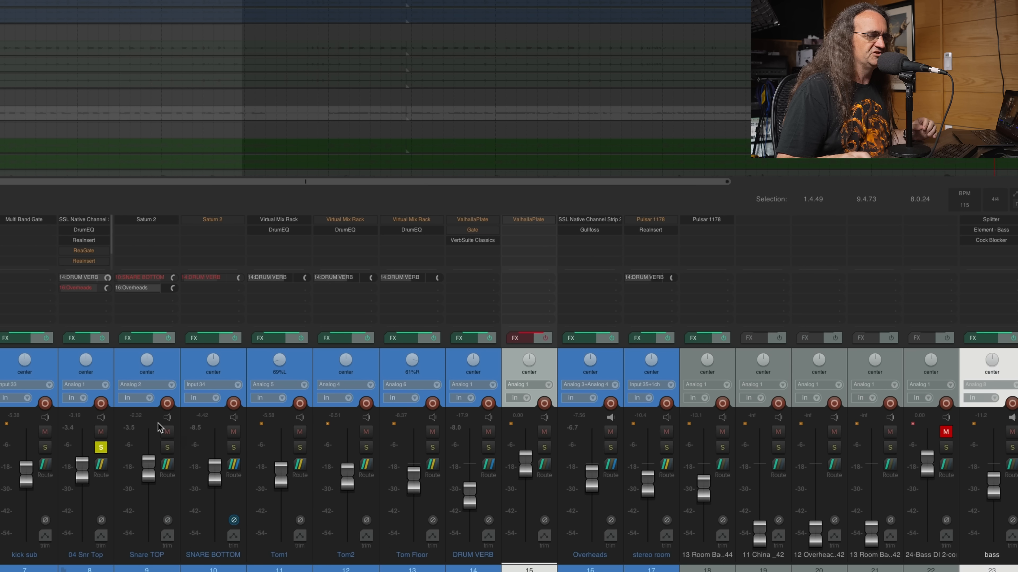
pyautogui.moveTo(526, 319)
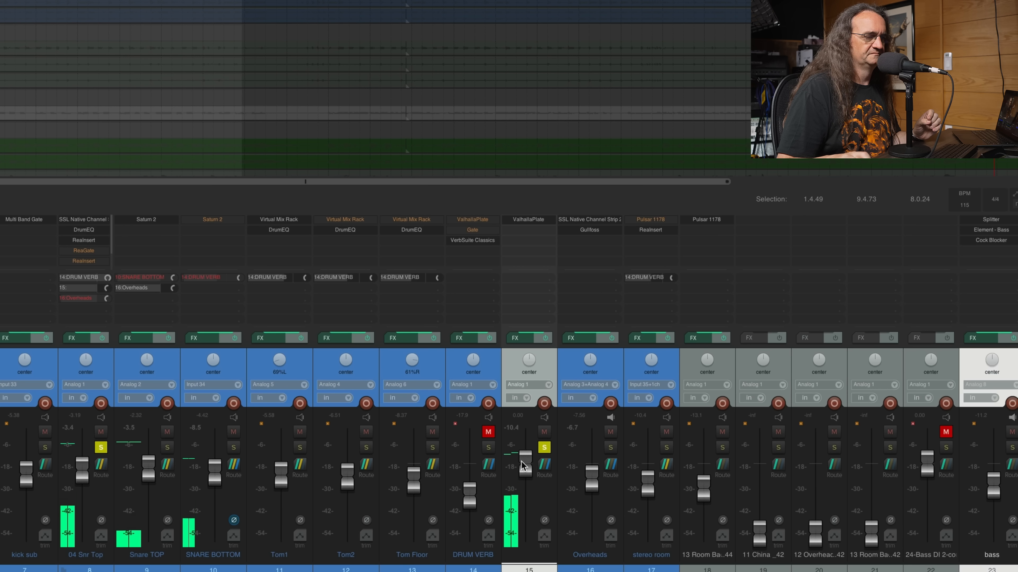
# Step: Set the ValhallaPlate return fader level for the snare's plate send
pyautogui.moveTo(524, 451); pyautogui.dragTo(524, 490)
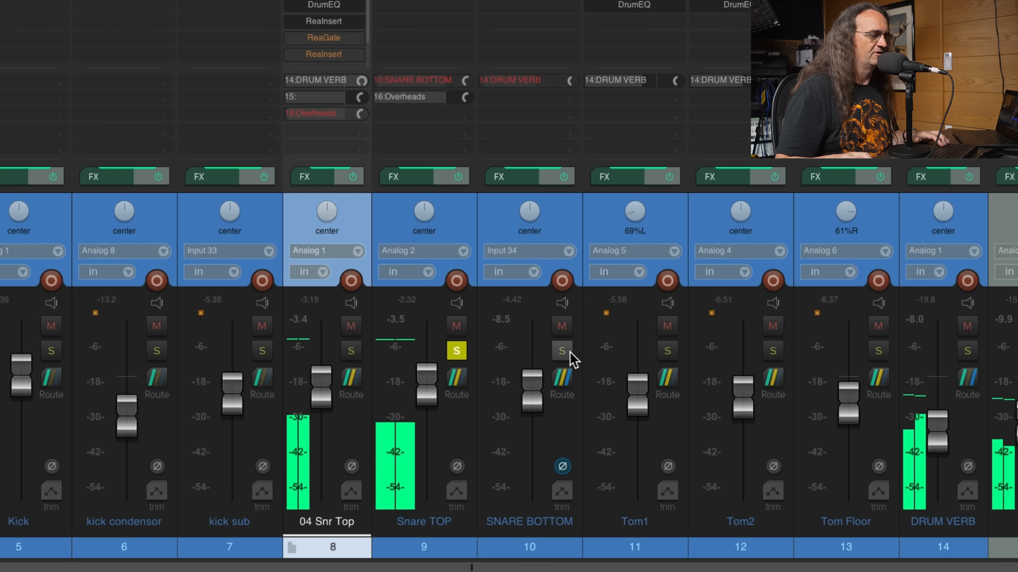
# Step: Solo SNARE BOTTOM and pull the 04 Snr Top fader down to about -11.2 dB
pyautogui.click(561, 350)
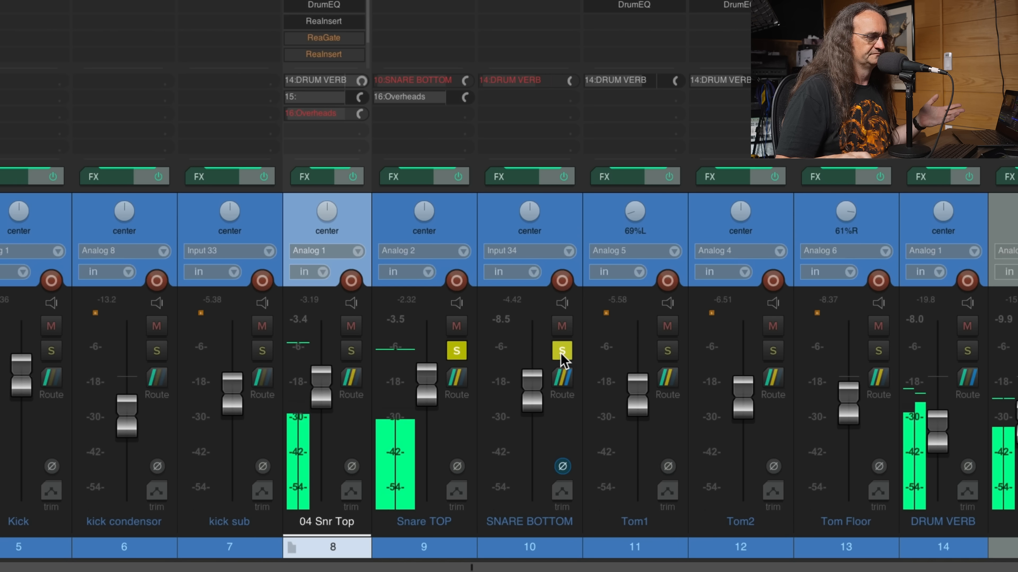
pyautogui.moveTo(318, 370); pyautogui.dragTo(315, 409)
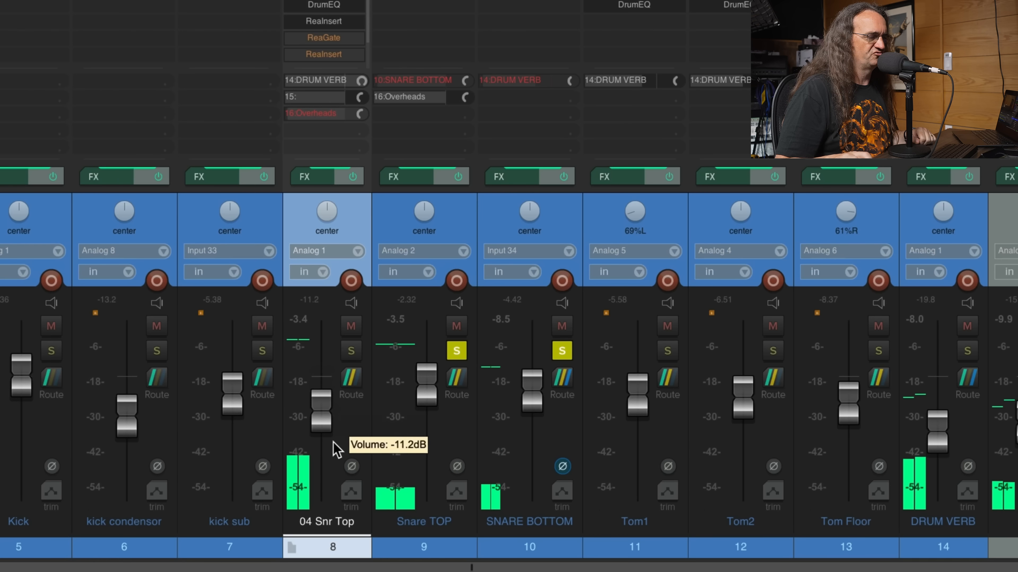
pyautogui.moveTo(315, 416); pyautogui.dragTo(318, 377)
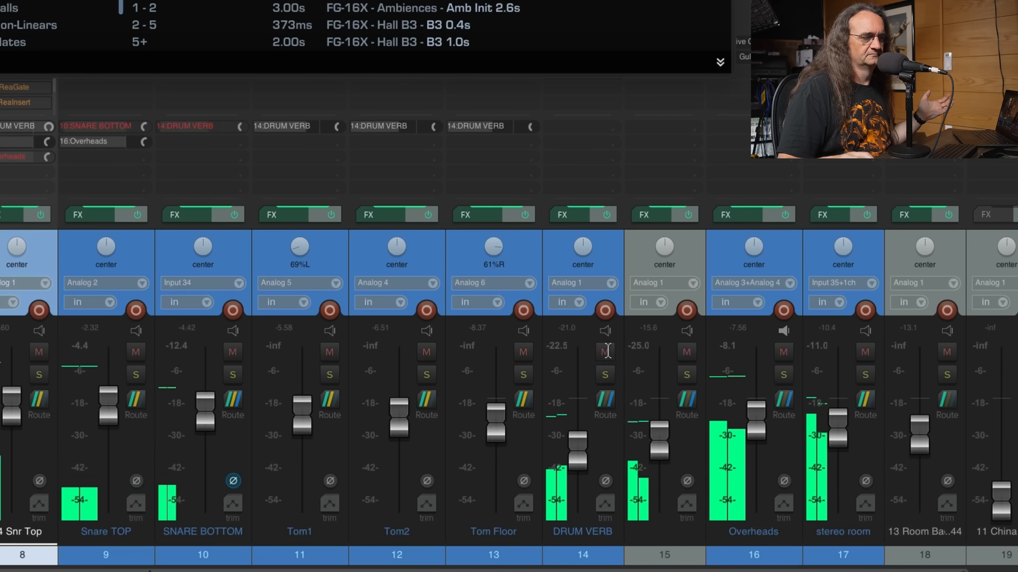
# Step: Mute the DRUM VERB return briefly, then restore it to compare against the full mix
pyautogui.click(603, 352)
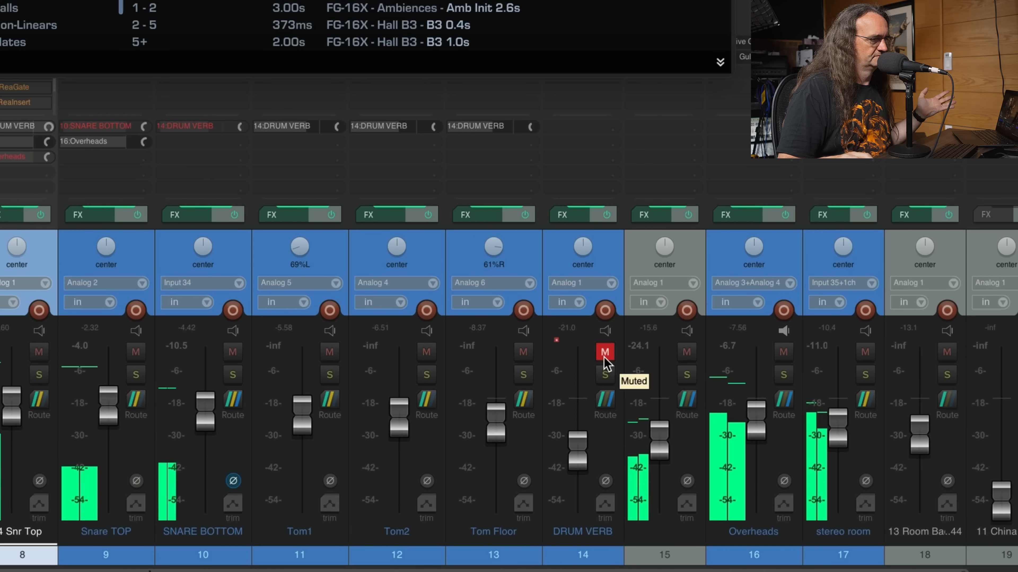
pyautogui.click(604, 352)
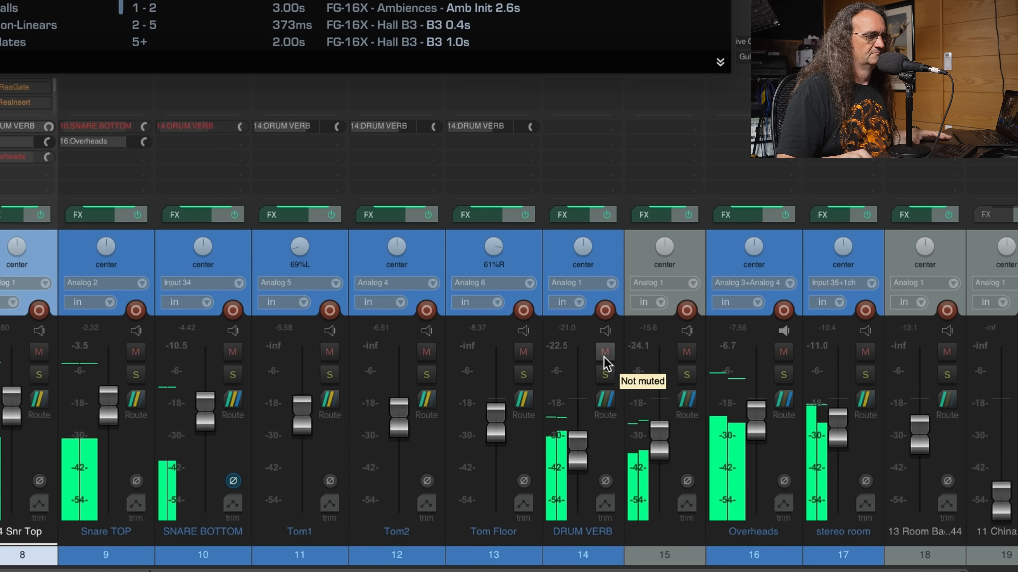